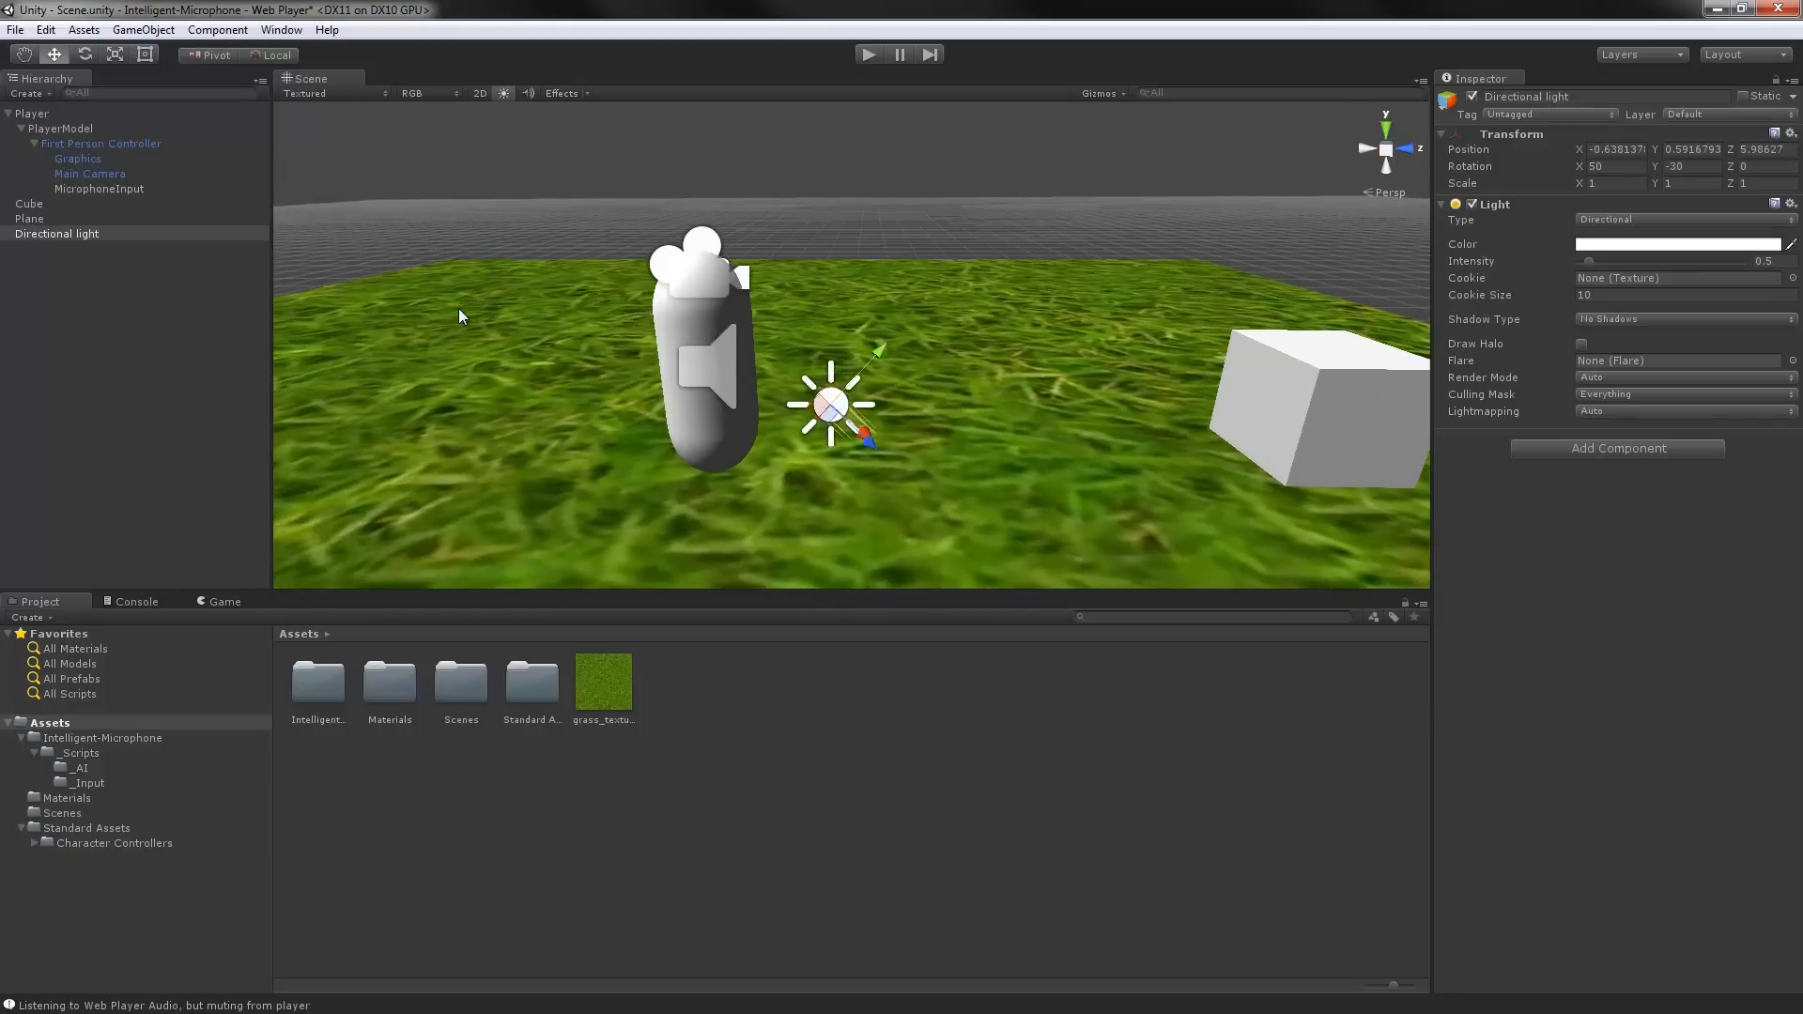
Expand Player and First Person Controller in the hierarchy and select MicrophoneInput
left_click(31, 113)
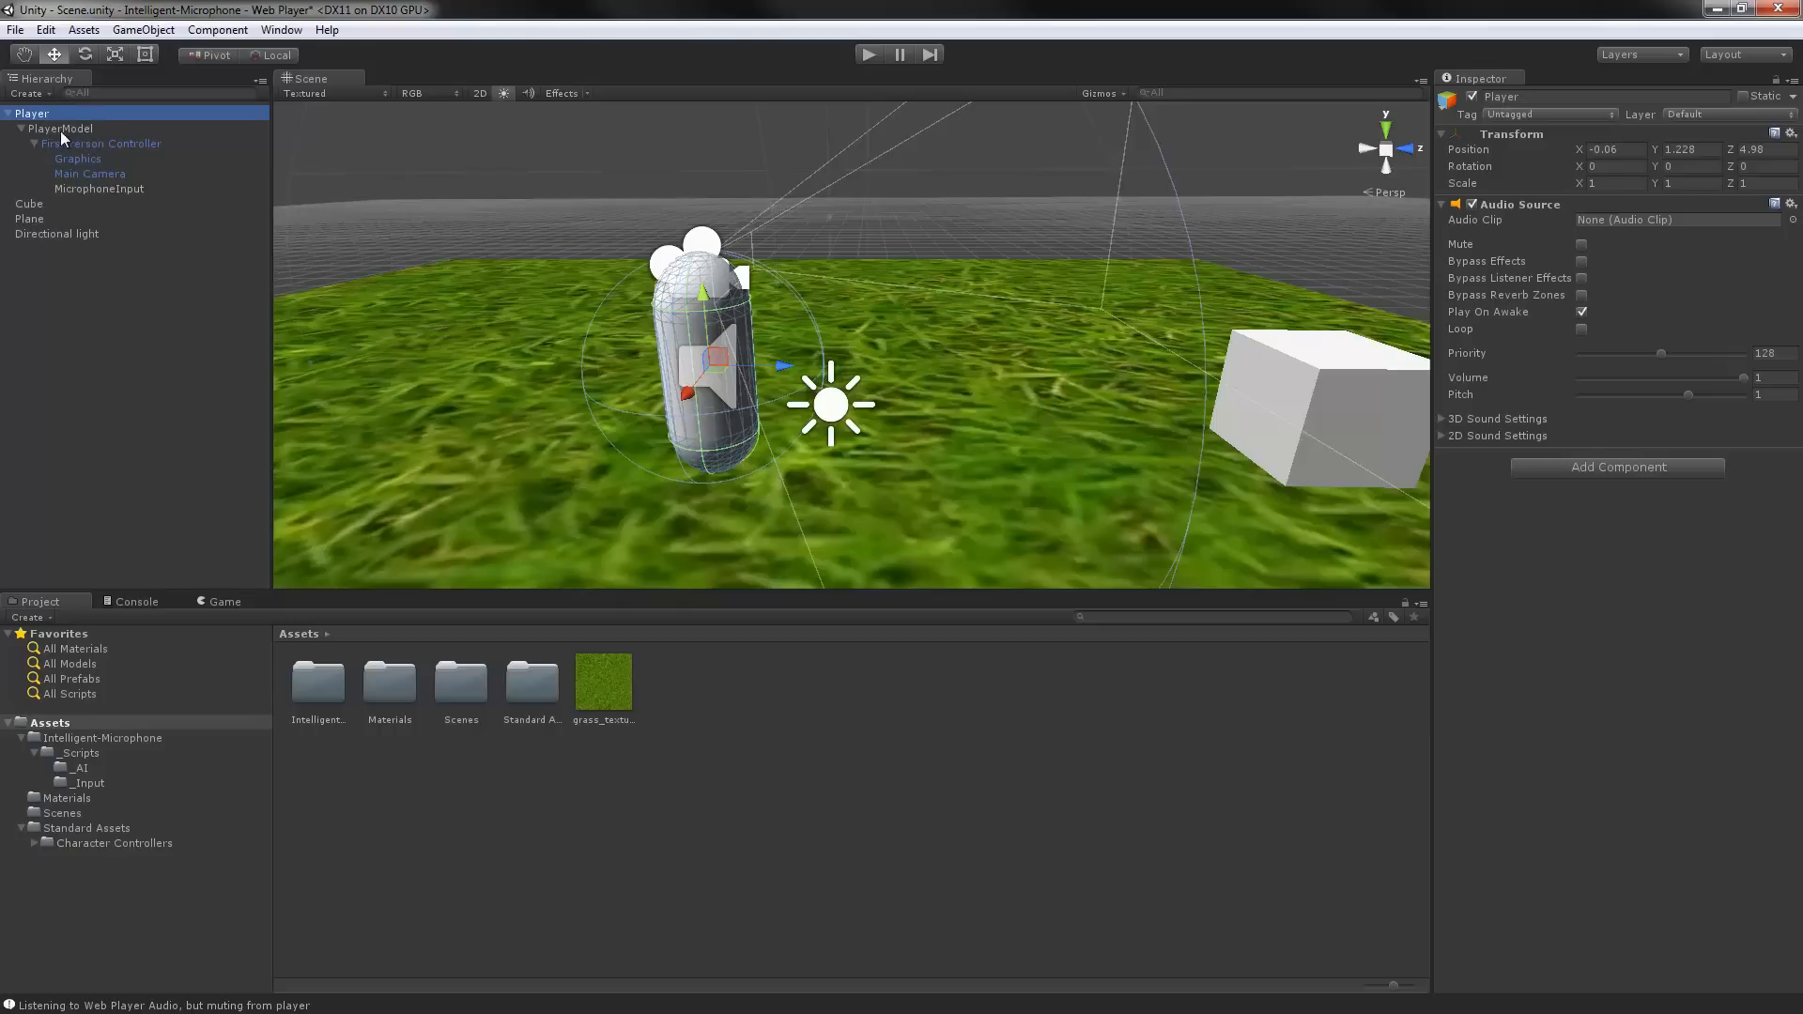
left_click(60, 128)
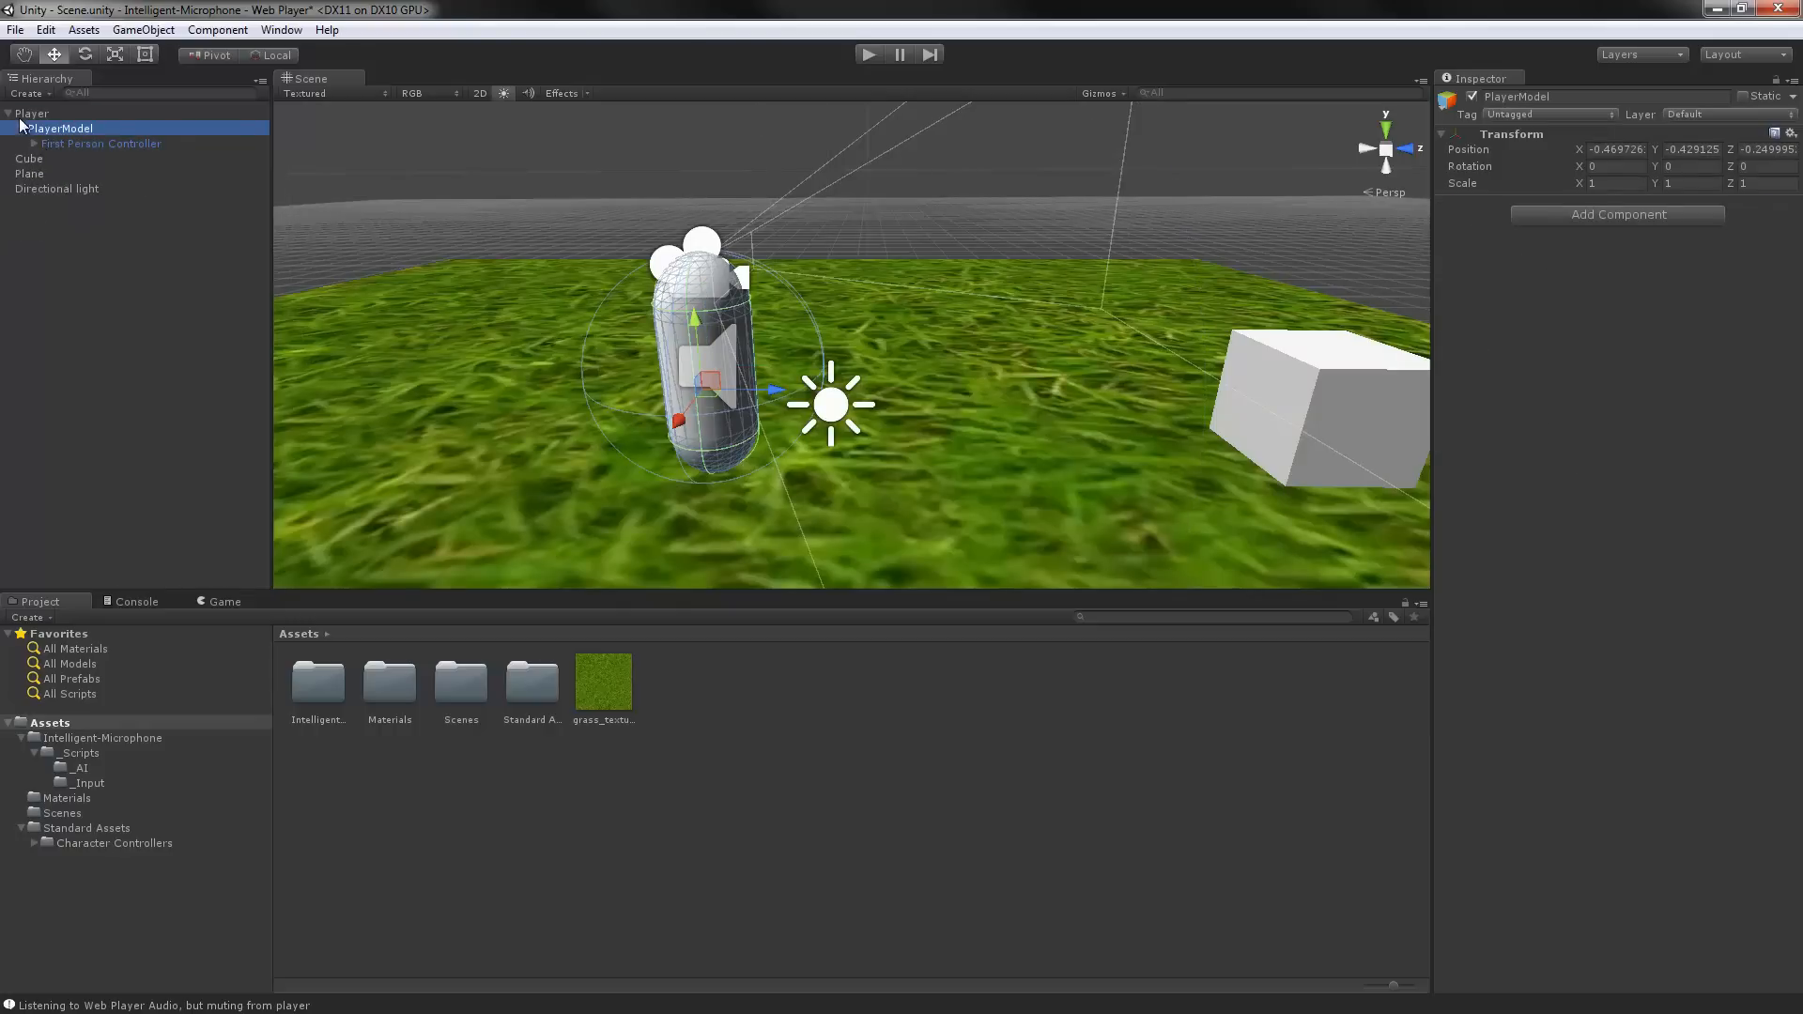
left_click(101, 143)
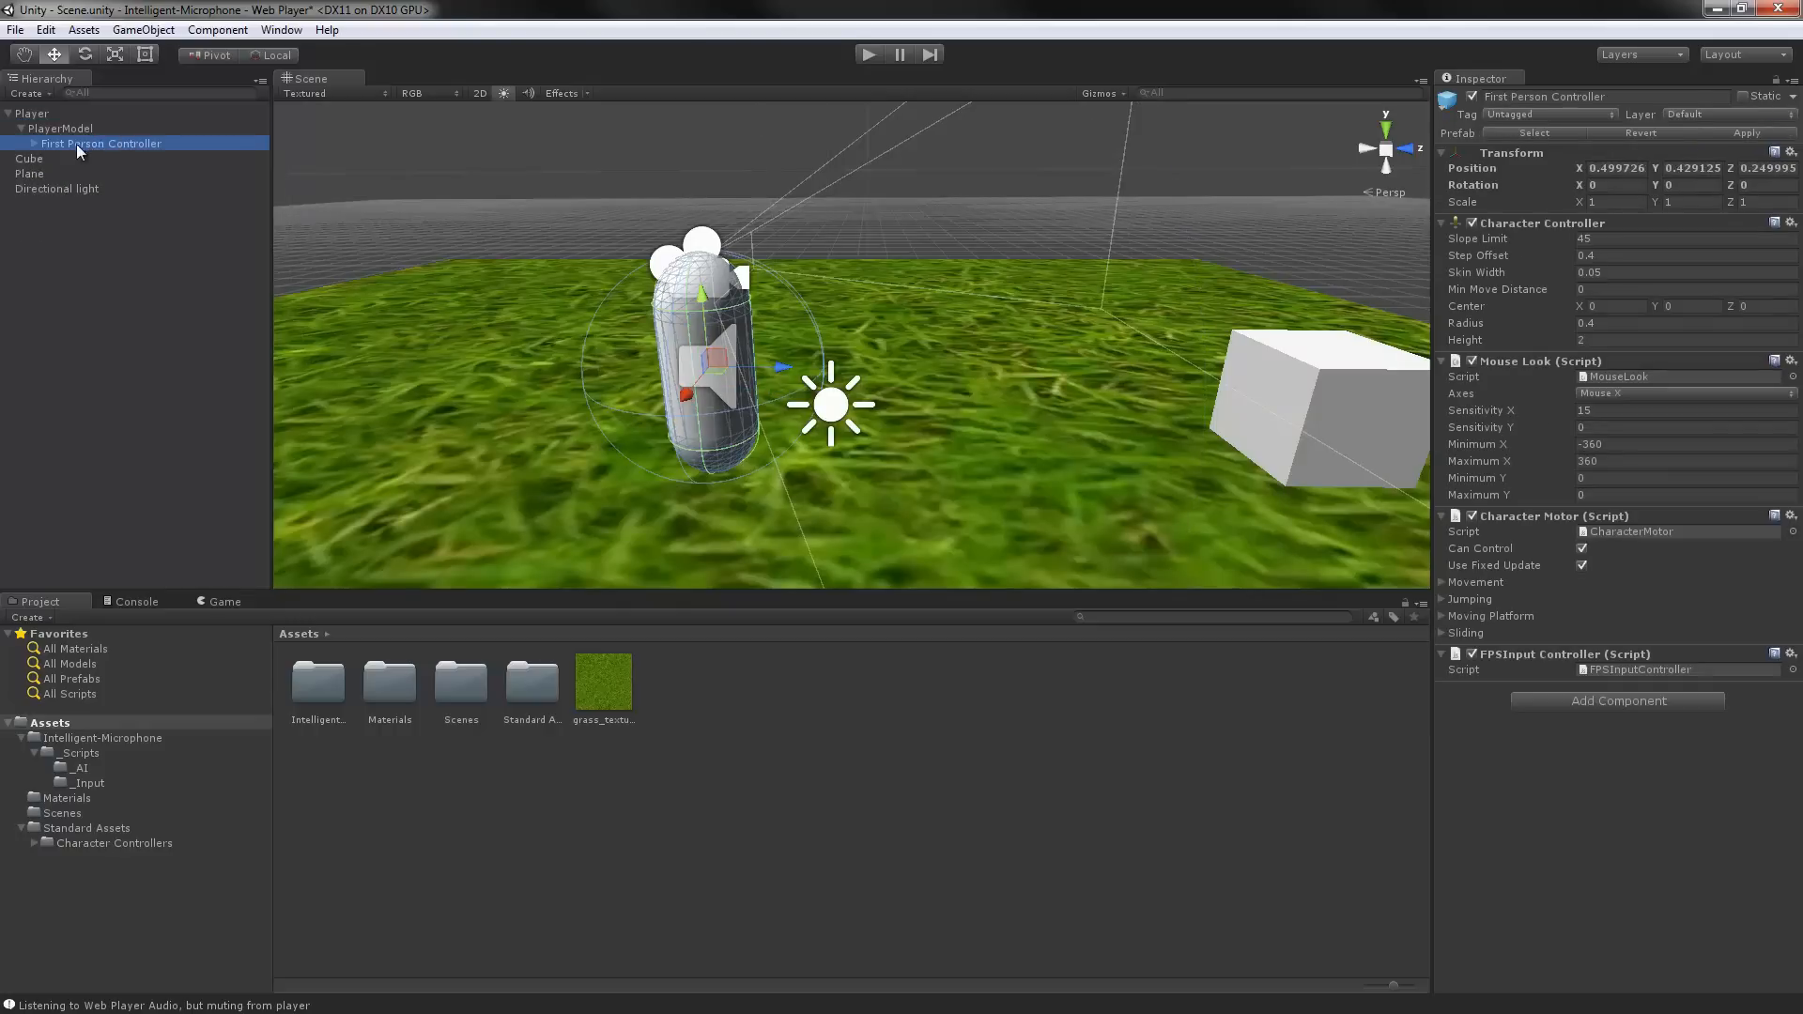
left_click(23, 143)
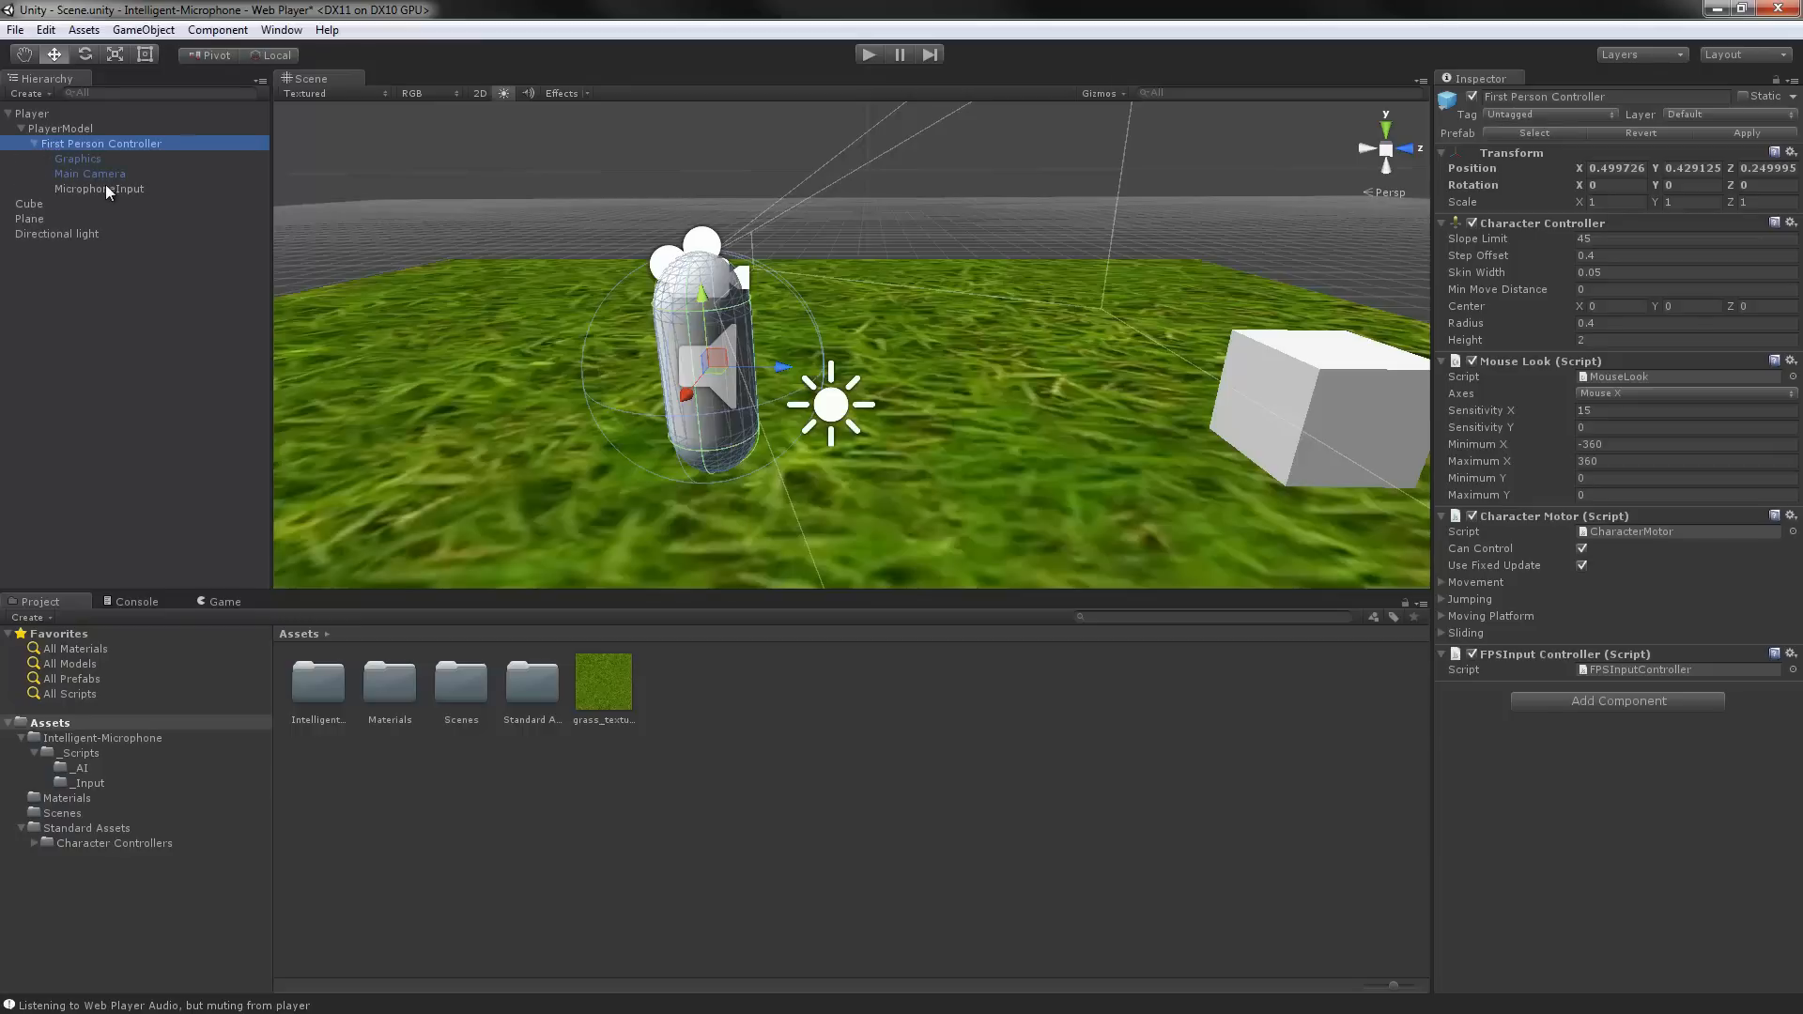
left_click(99, 189)
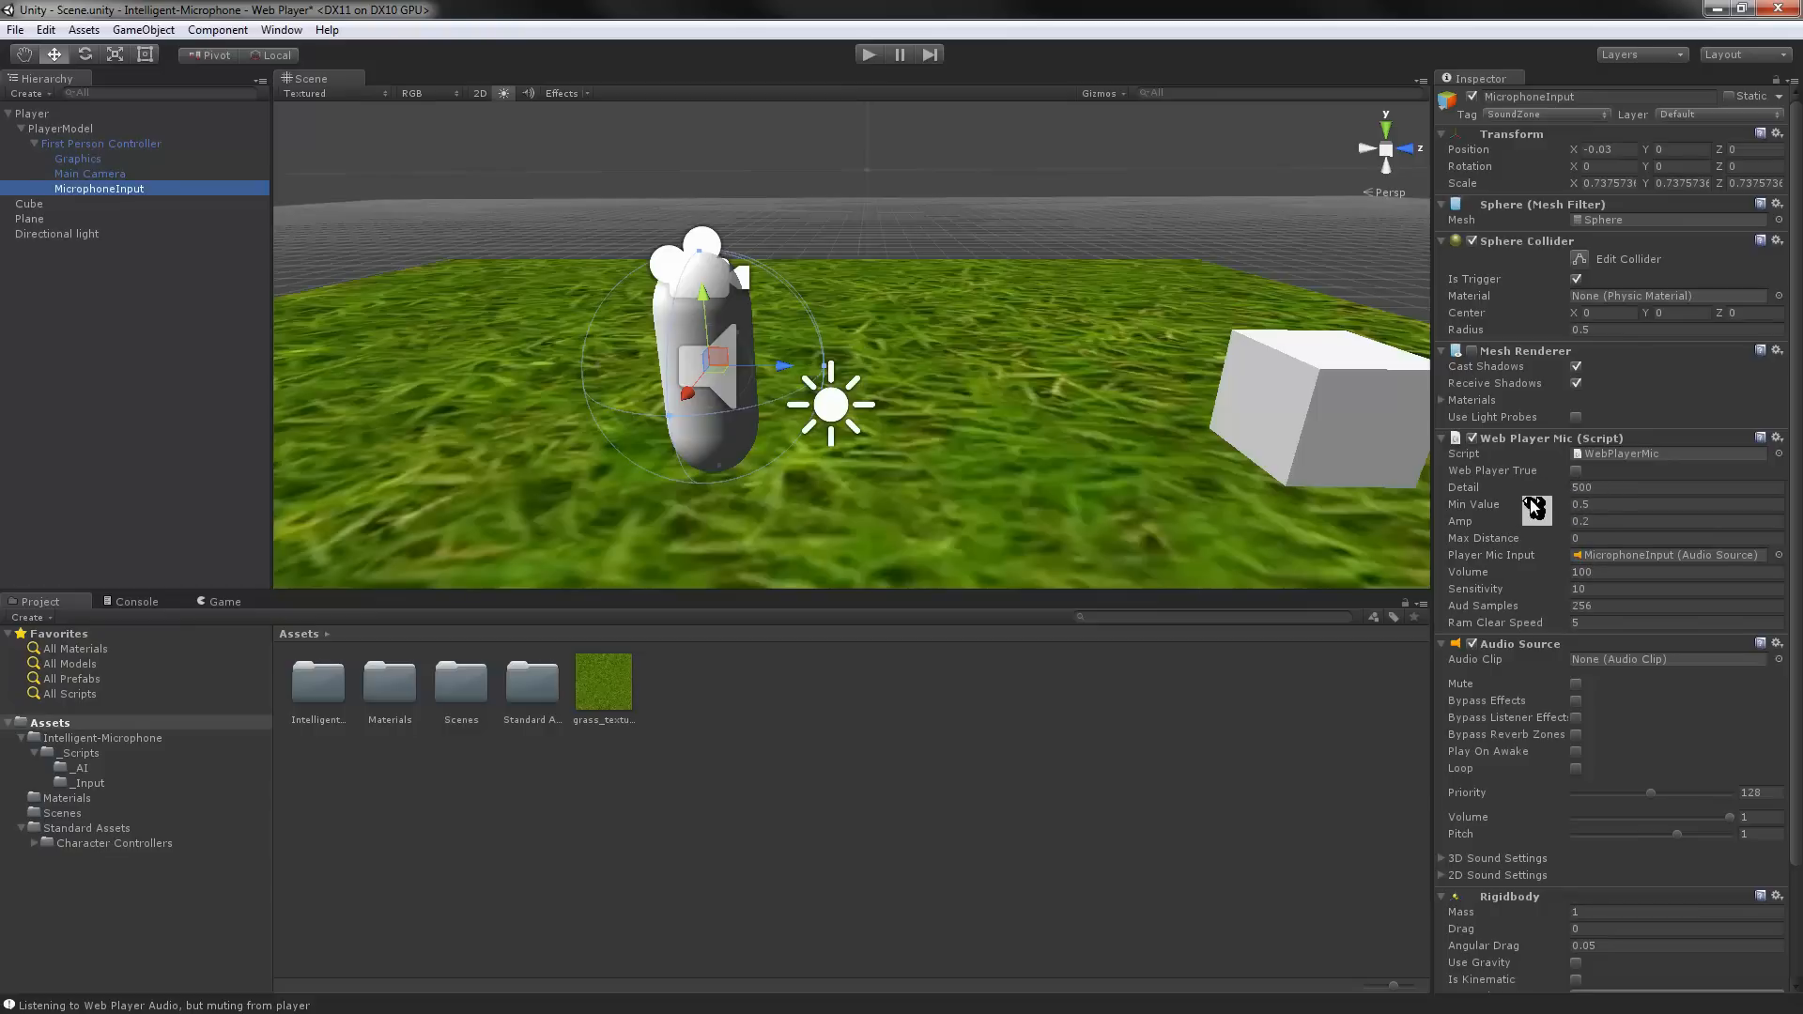
mouse_move(1561, 546)
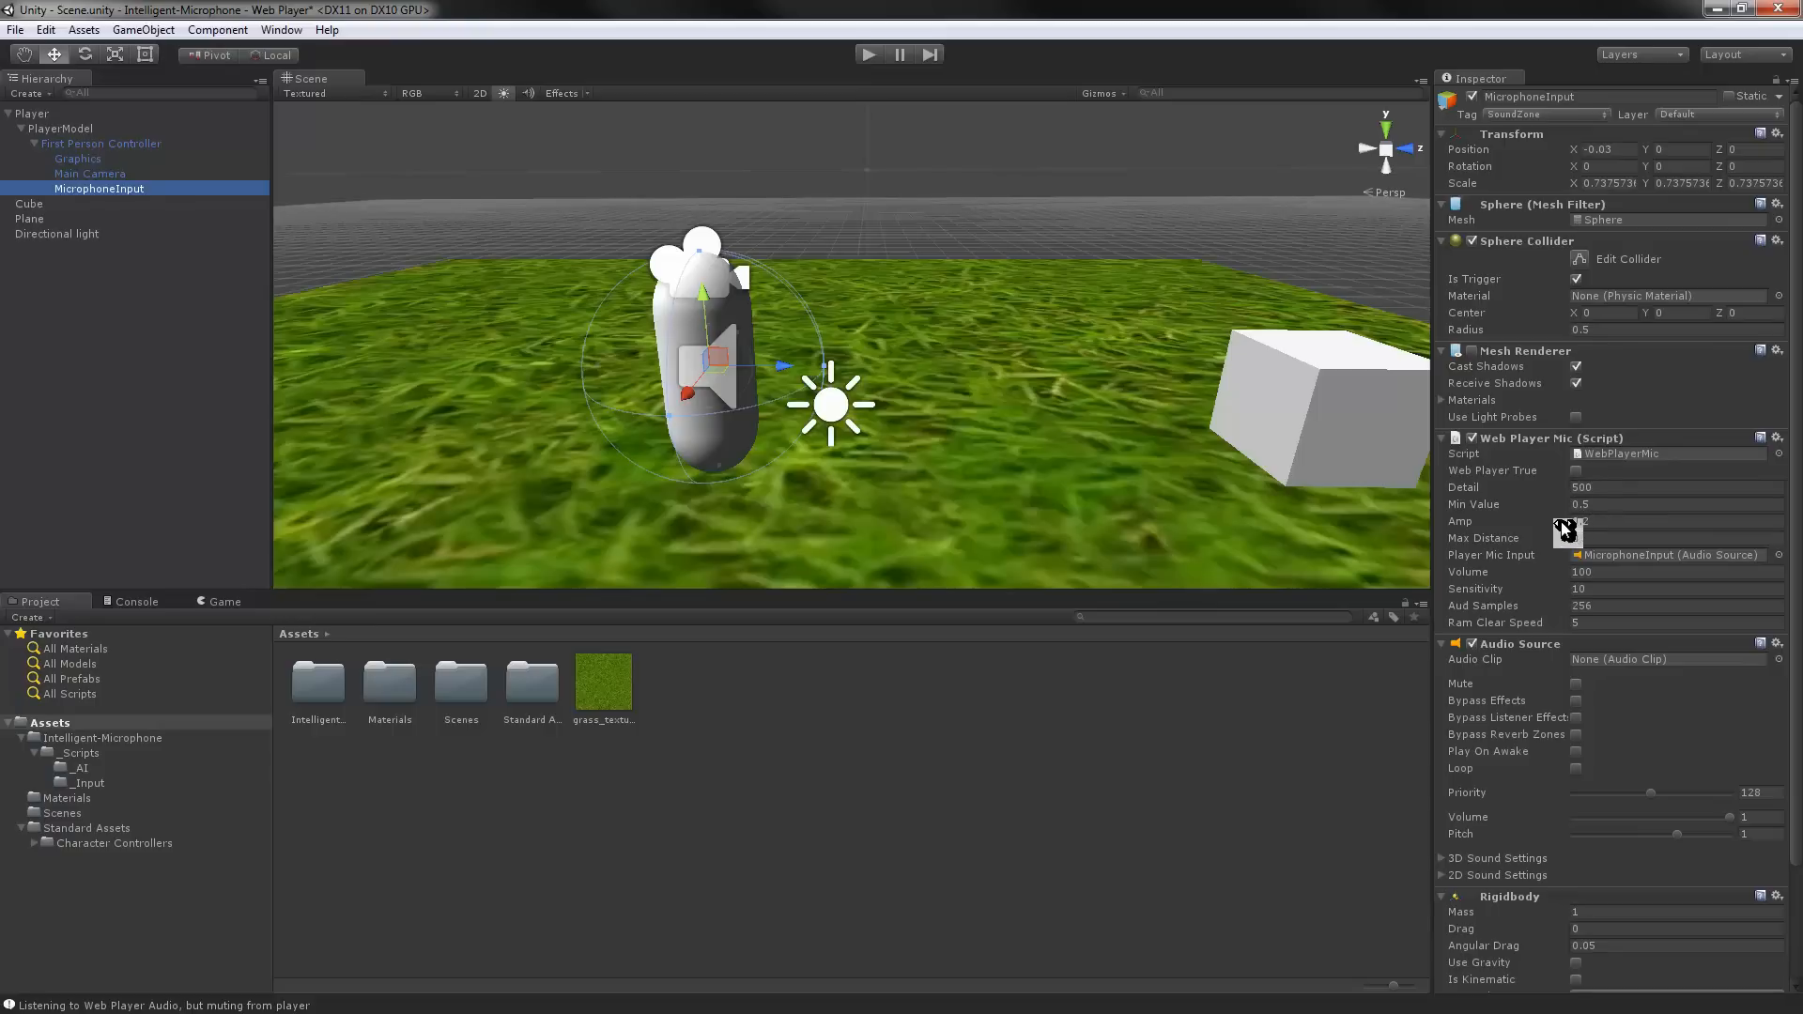
Set Web Player Mic Amp to 0.2 and Max Distance to 2.94, reviewing Aud Samples and Ram Clear Speed
type("0.2")
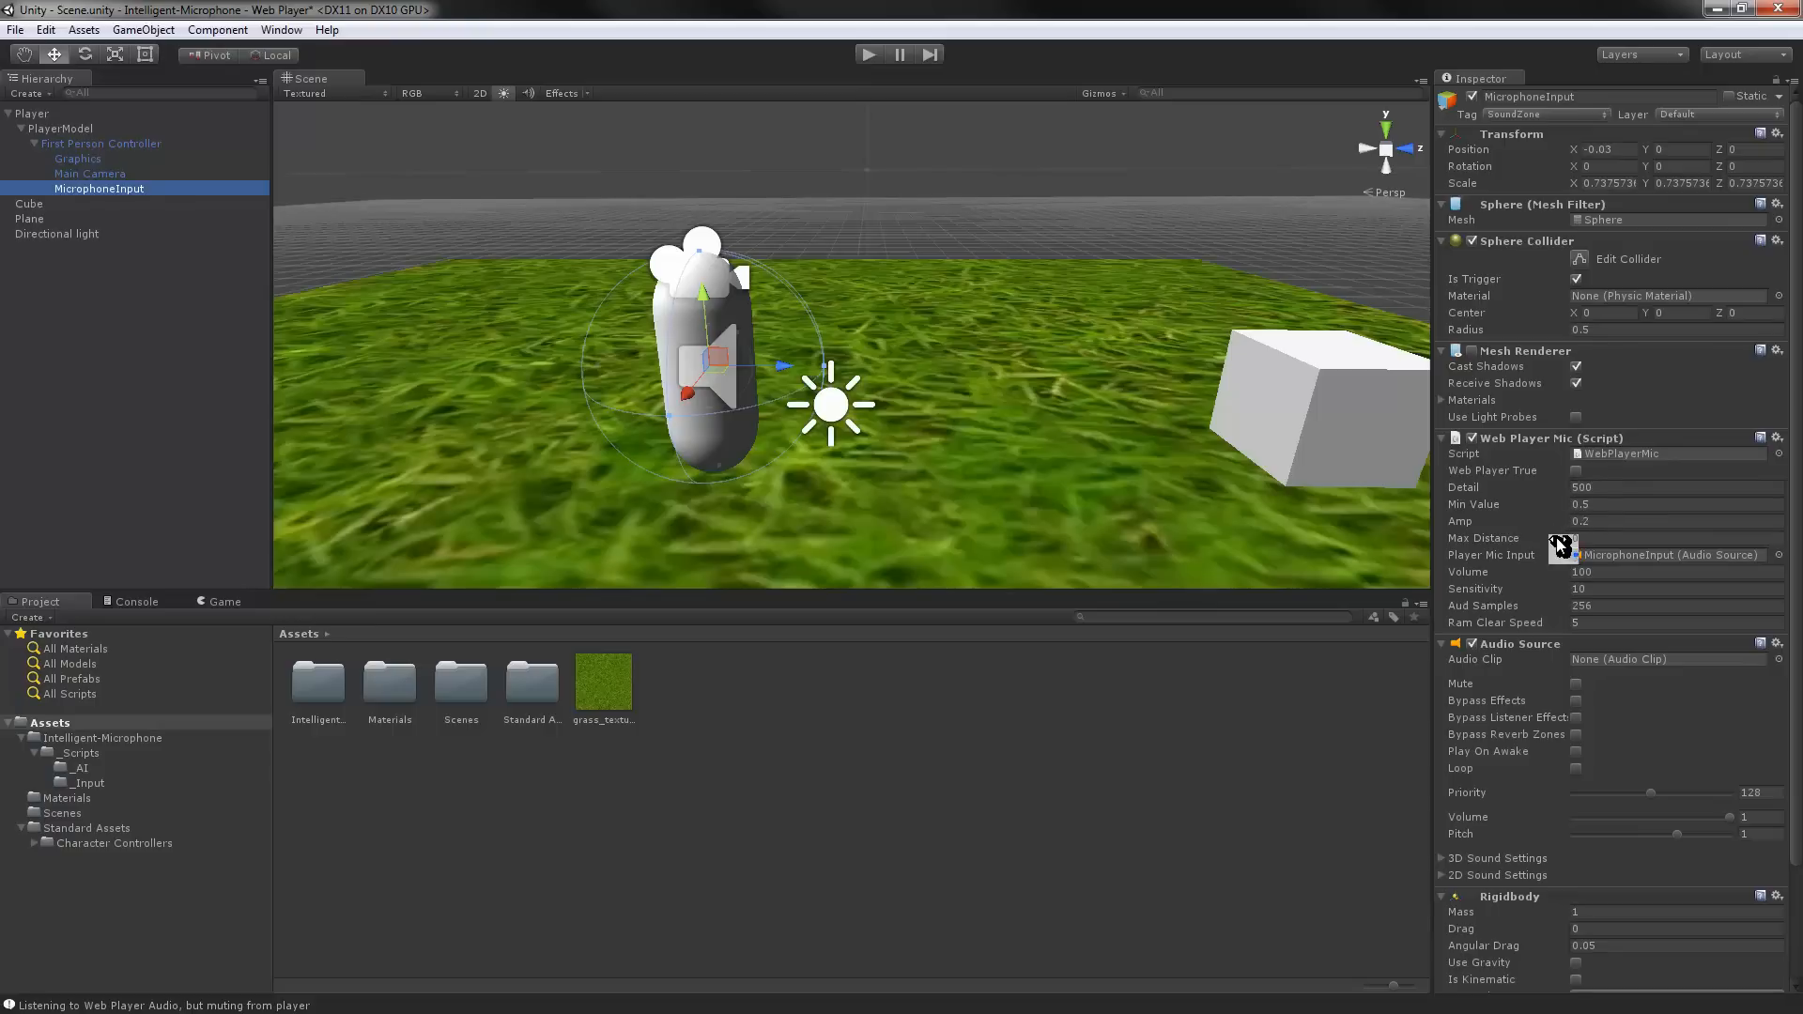
left_click(1668, 539)
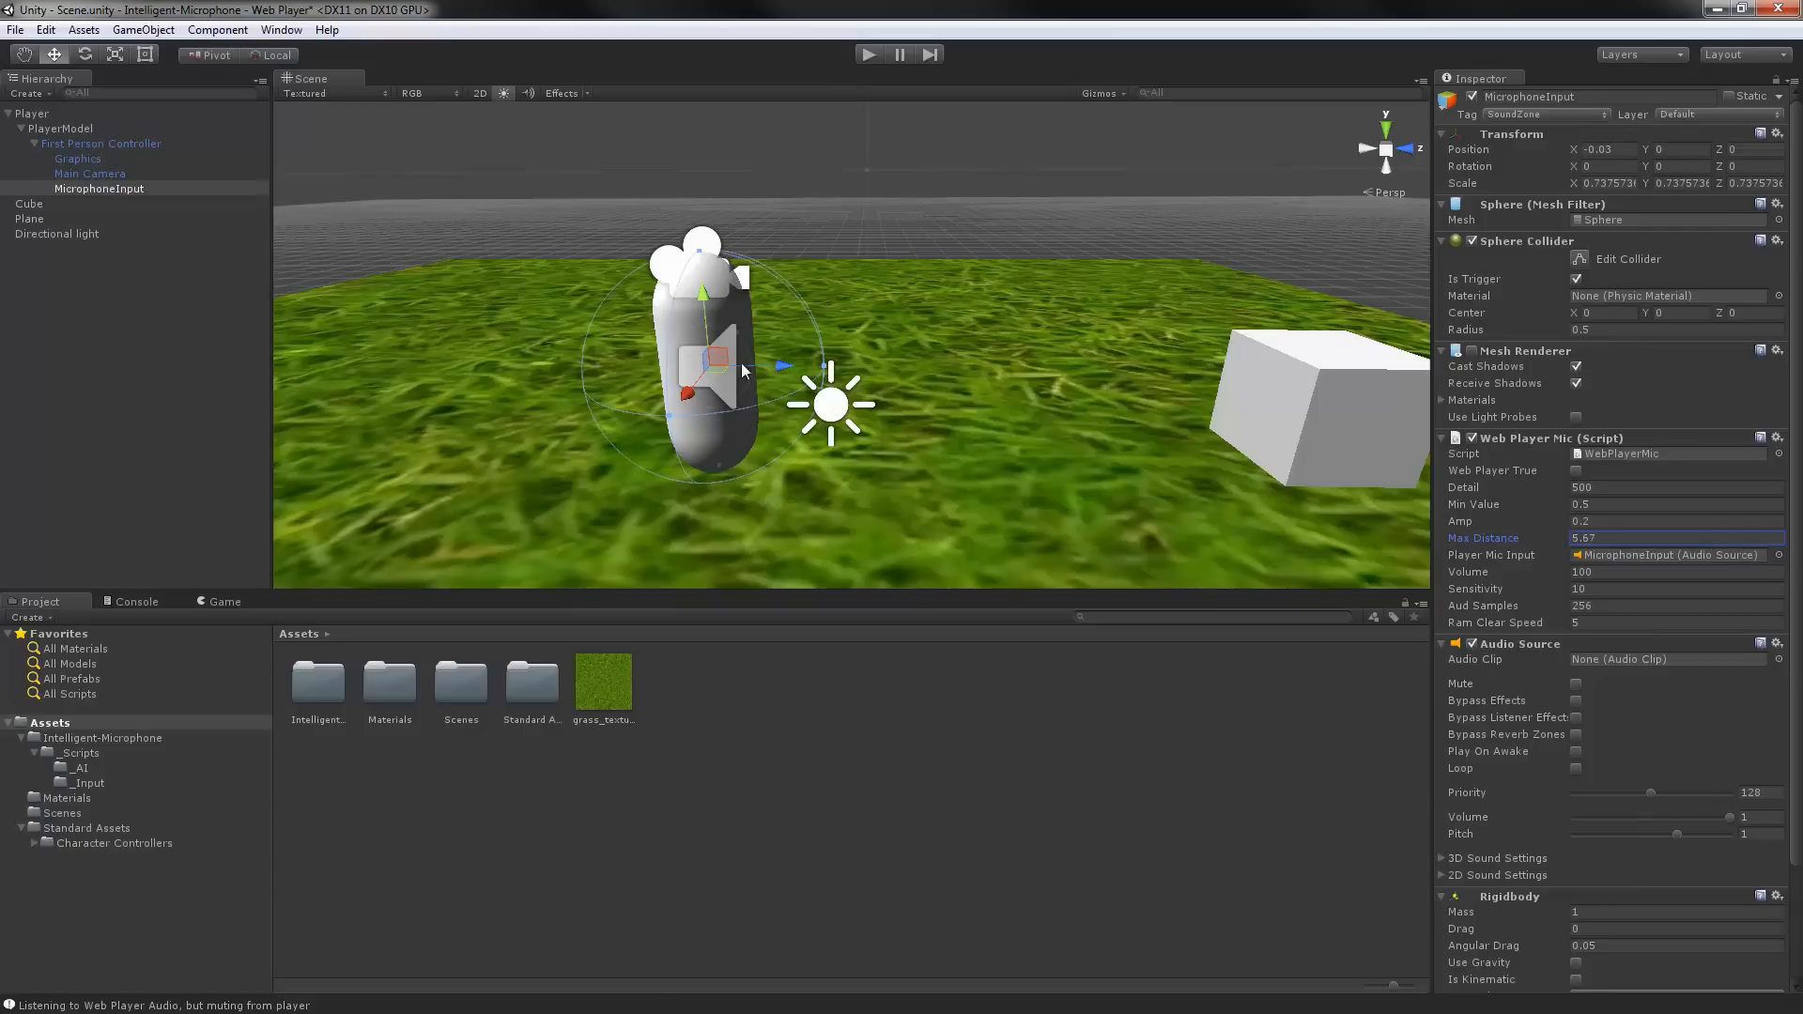
mouse_move(768, 384)
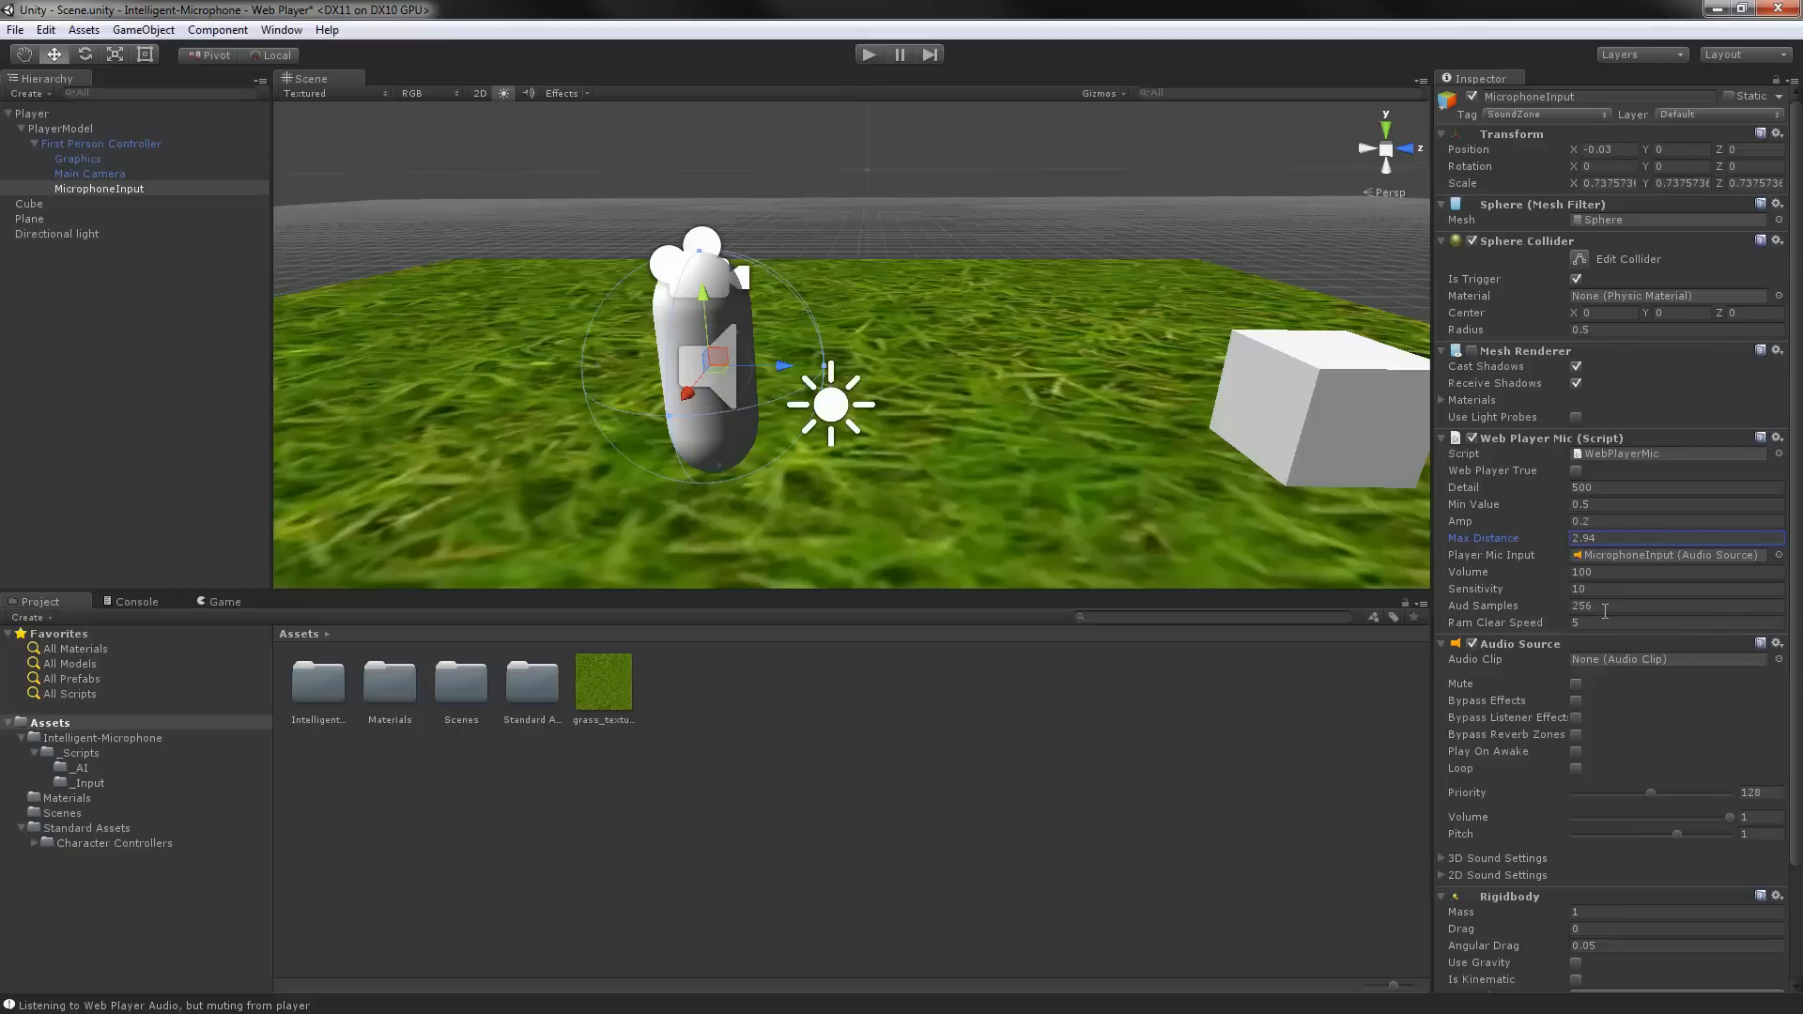
left_click(1675, 606)
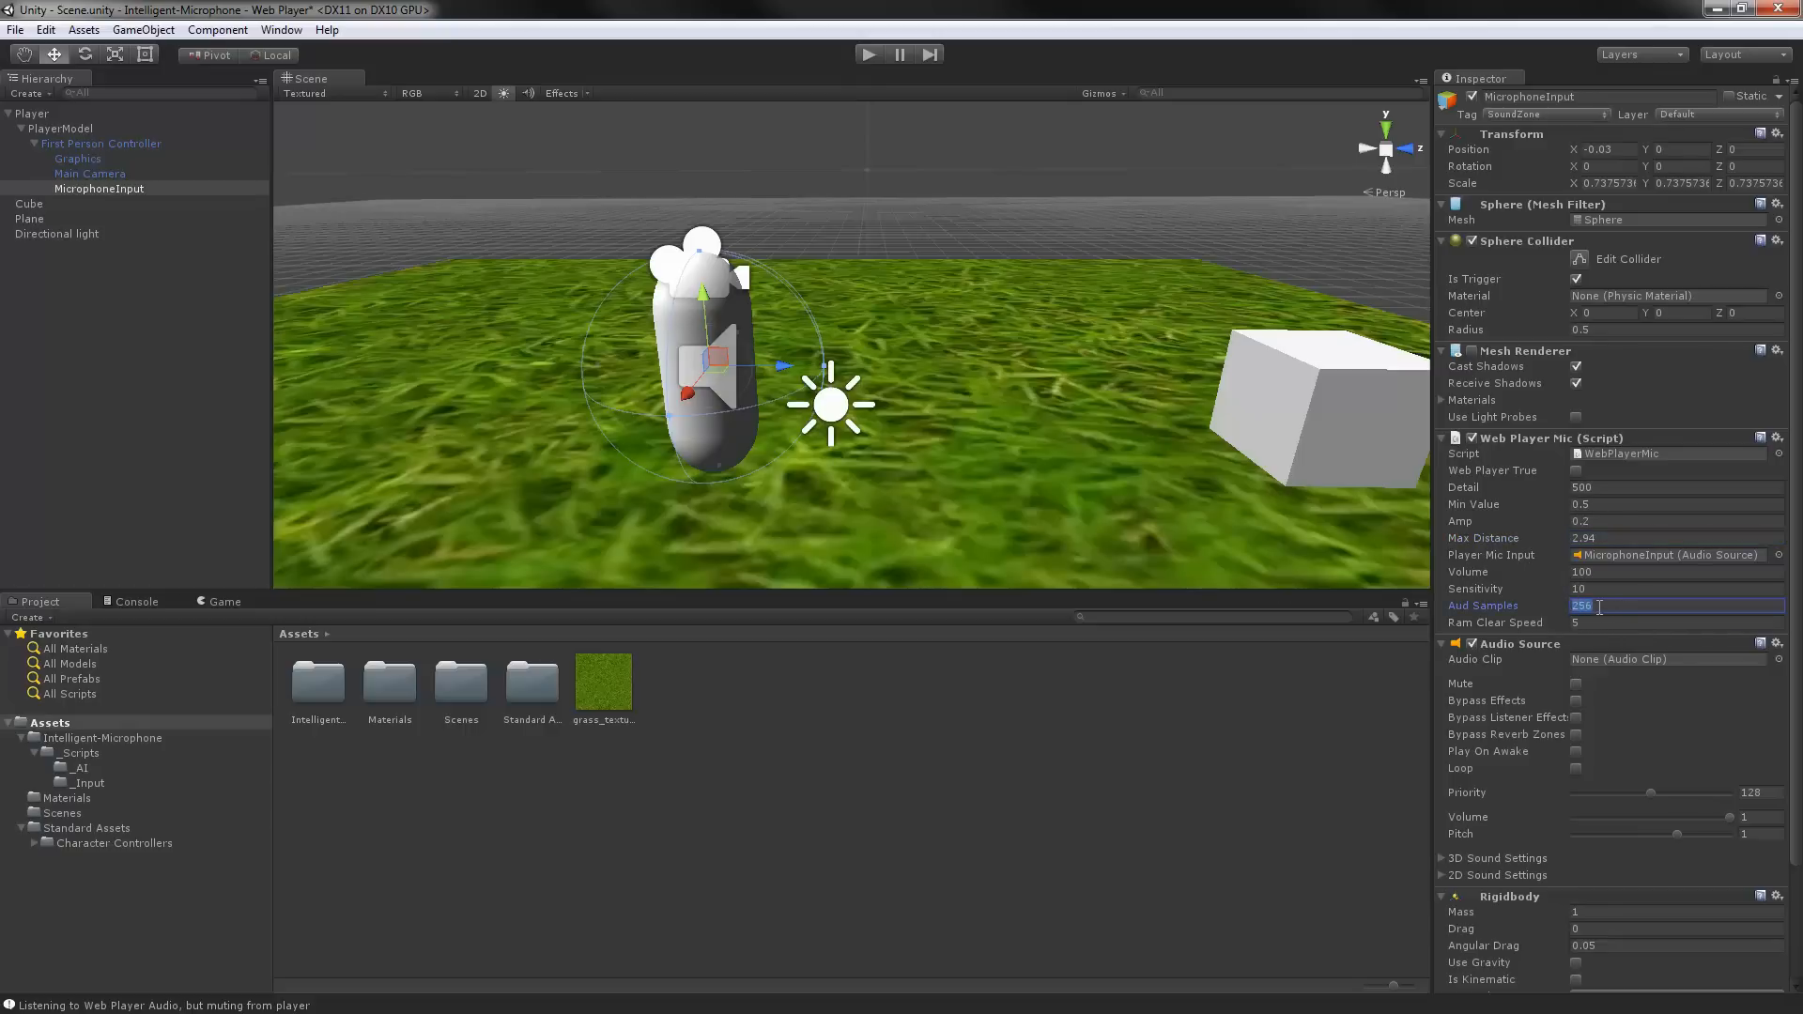
left_click(1675, 621)
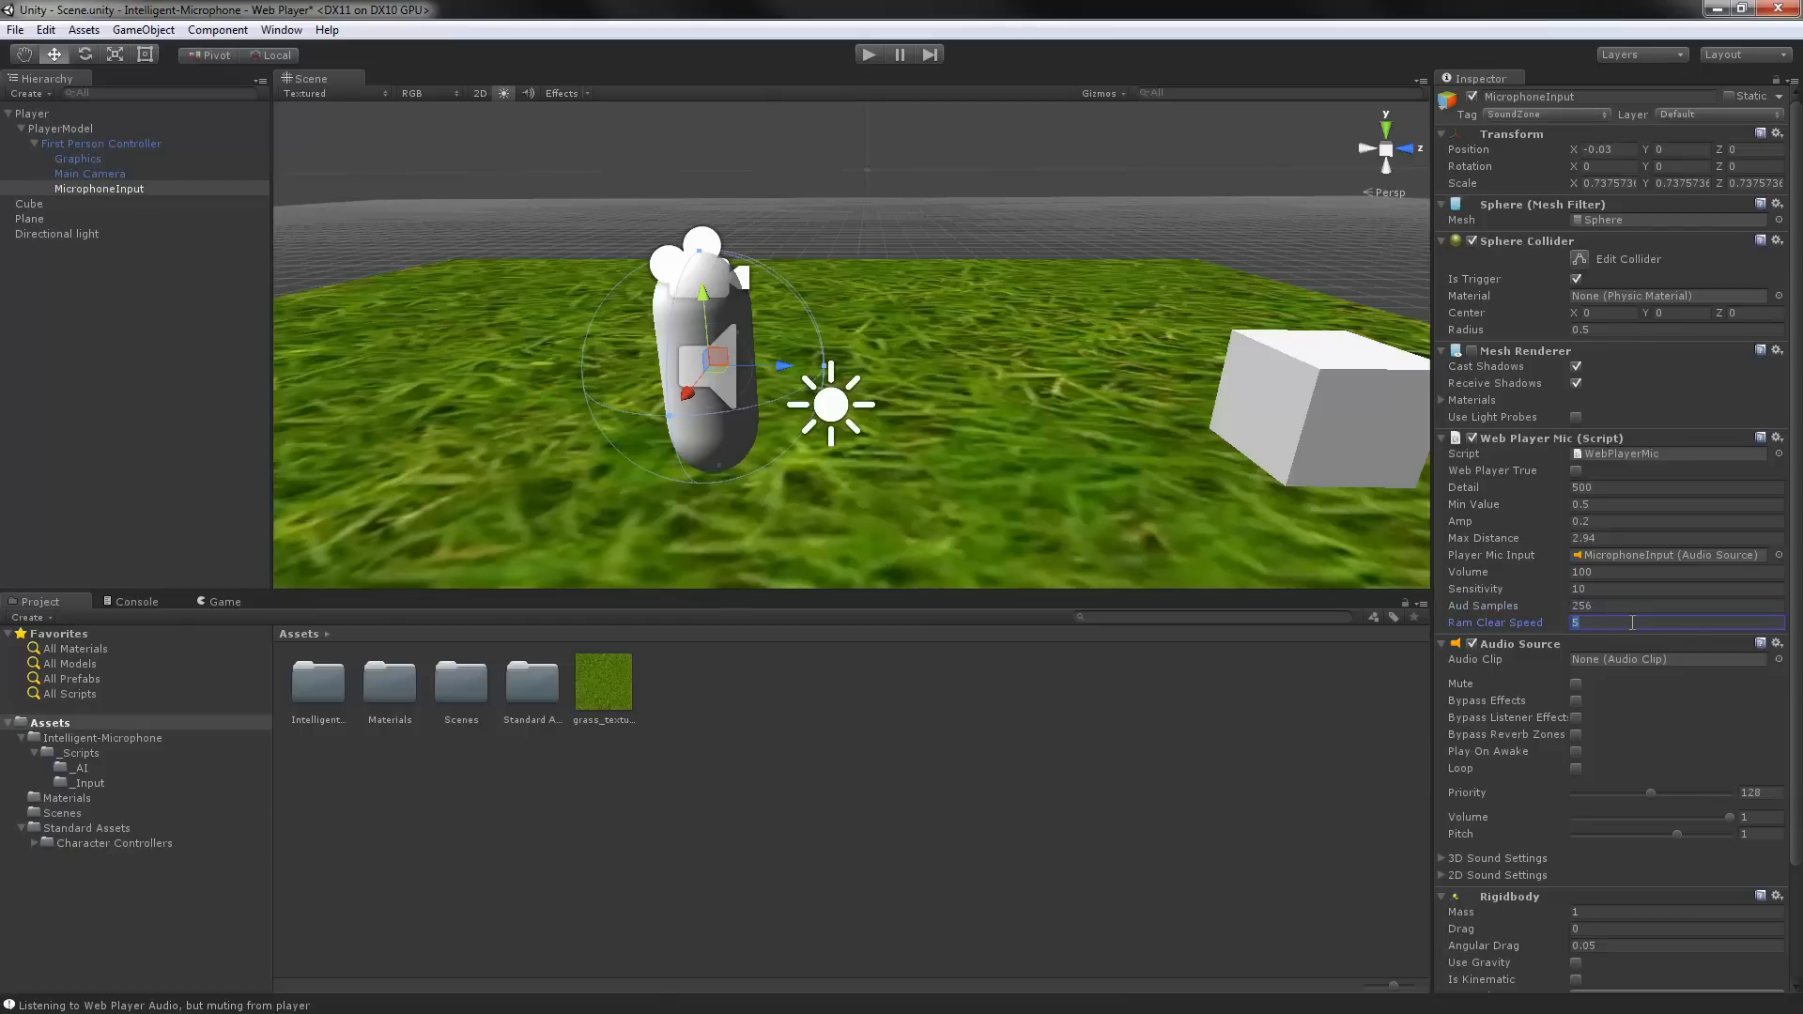
mouse_move(1302, 527)
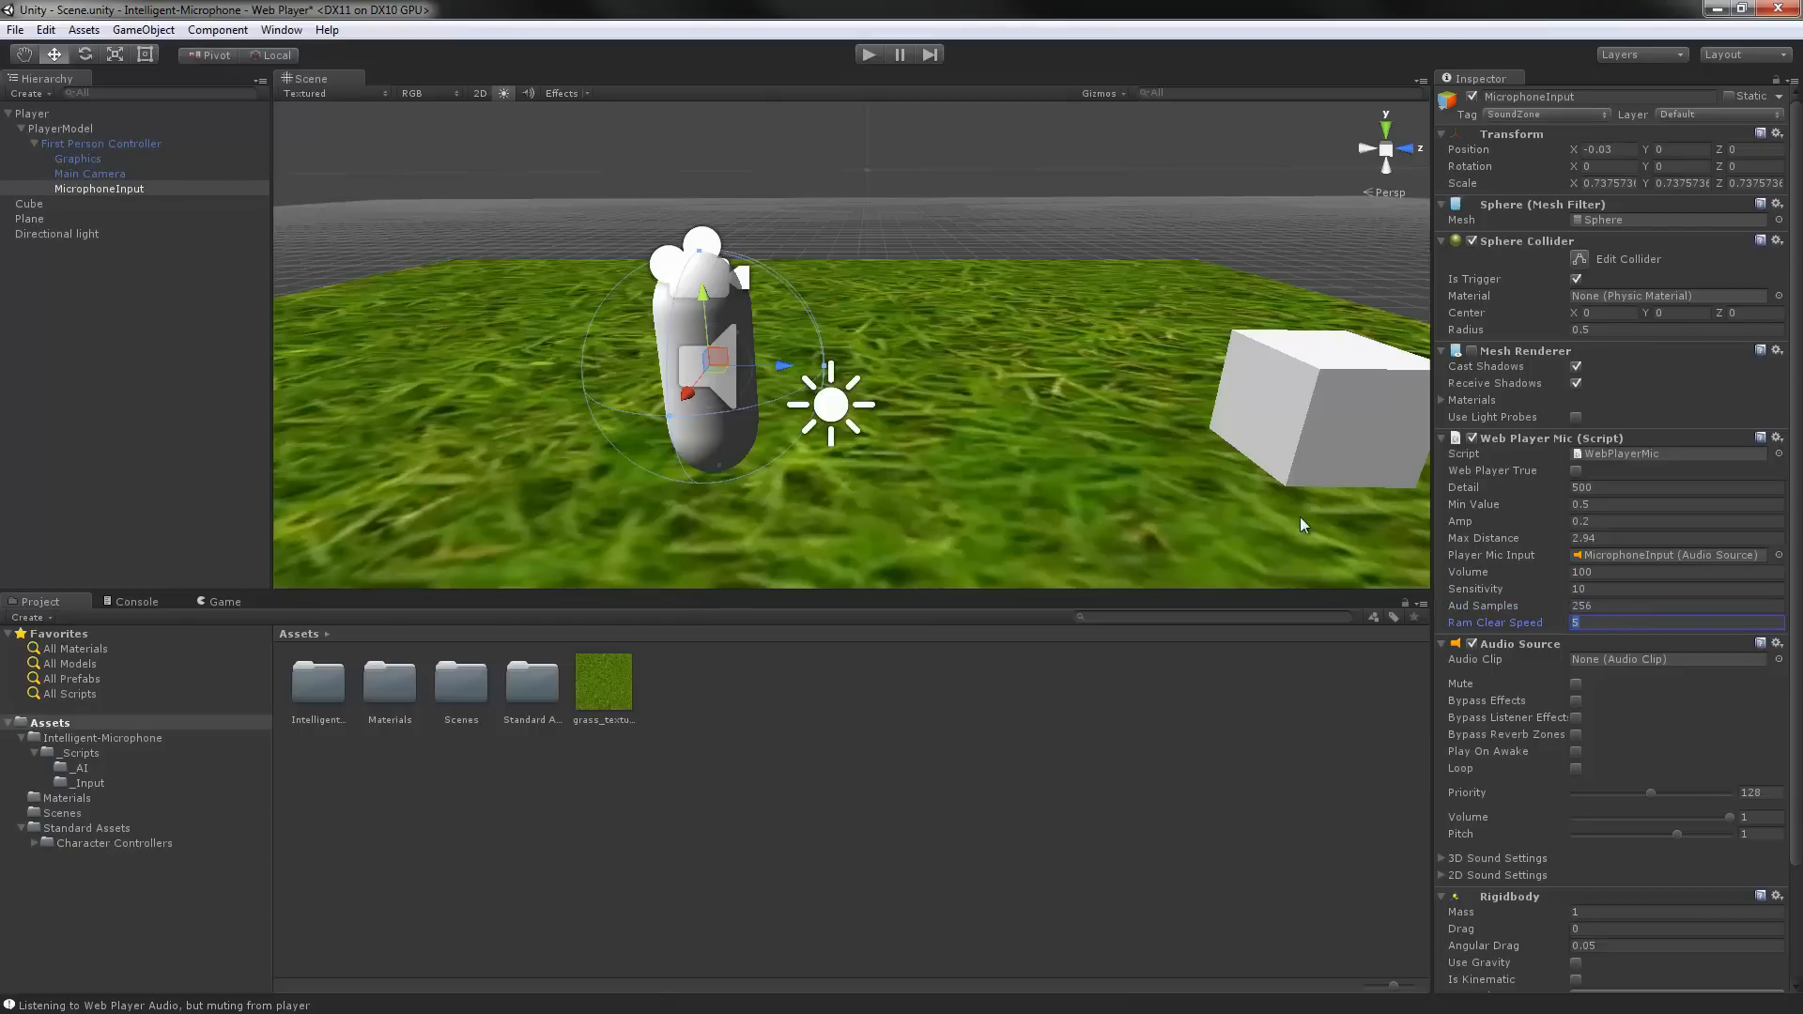
mouse_move(583, 221)
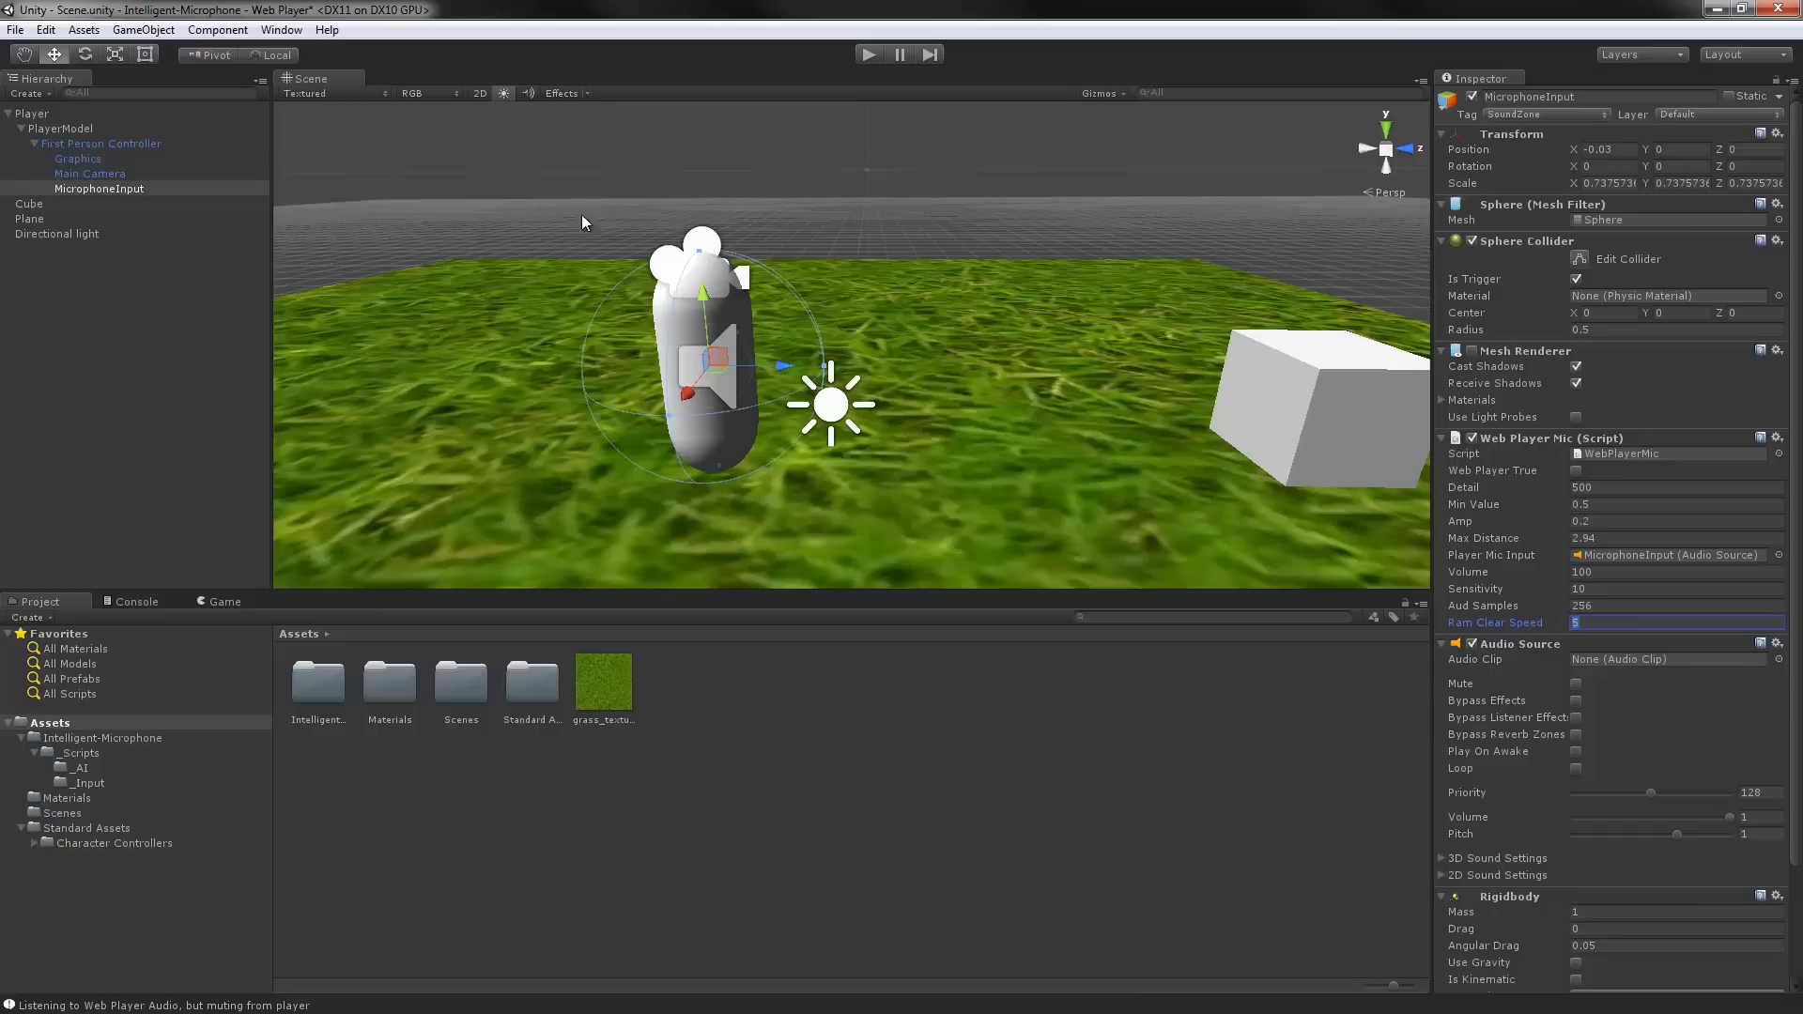
mouse_move(836, 255)
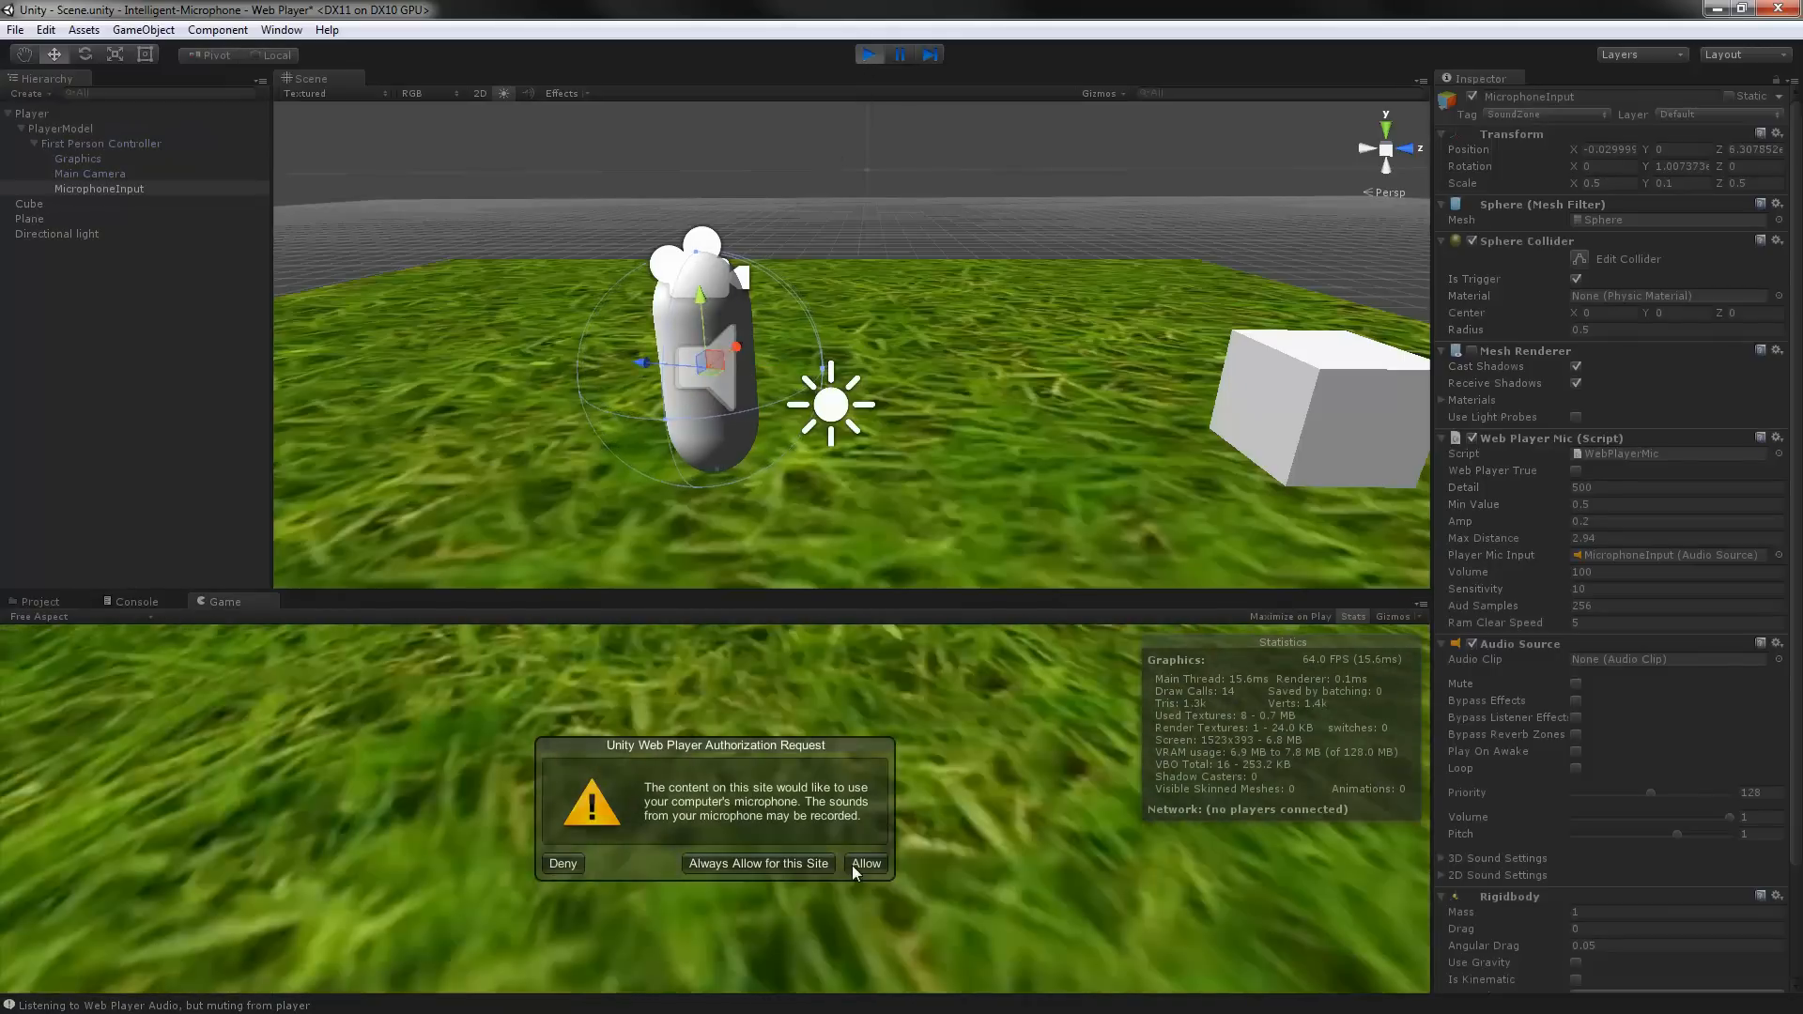
Allow microphone access in the Unity Web Player Authorization Request while the scene runs
left_click(865, 864)
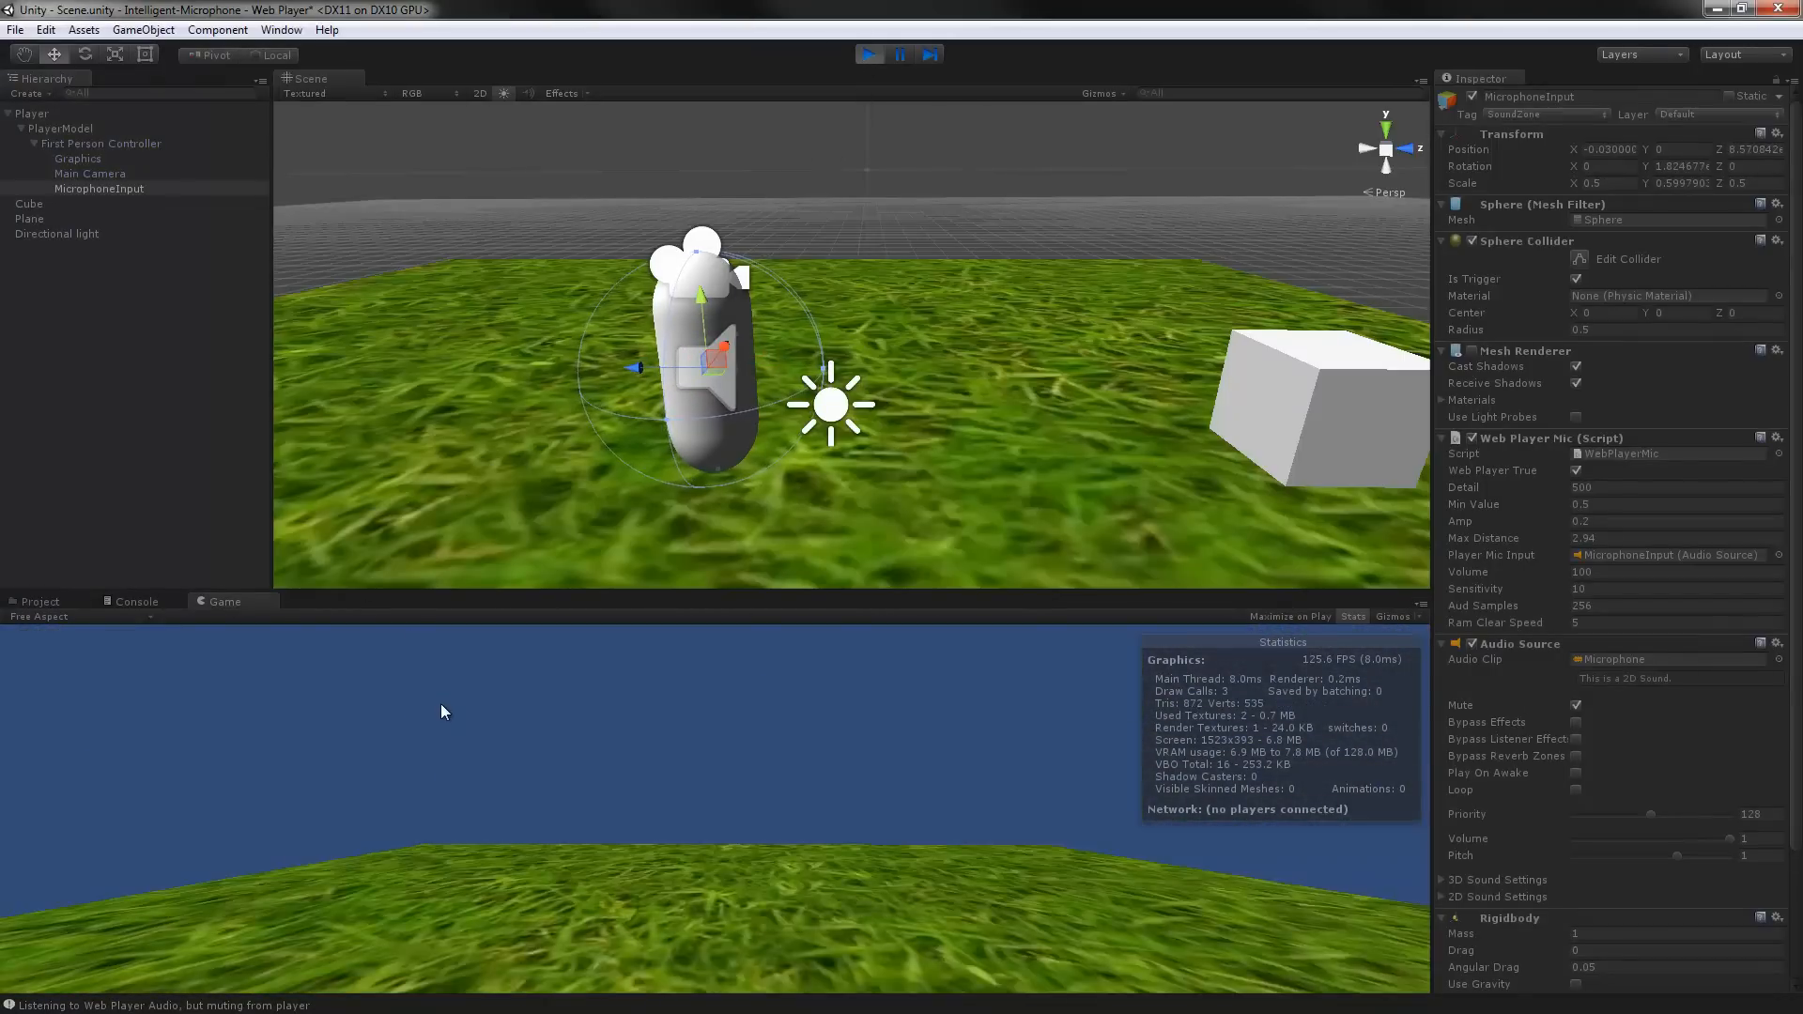